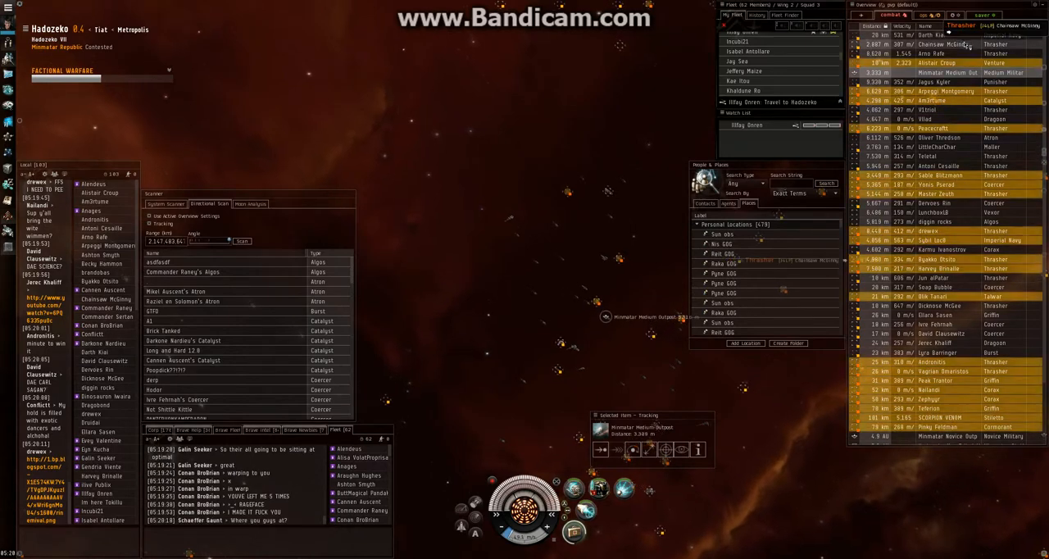
# Lock the hostile Thrasher and Catalyst and bring up the in-space action menu to scramble them
pyautogui.click(942, 100)
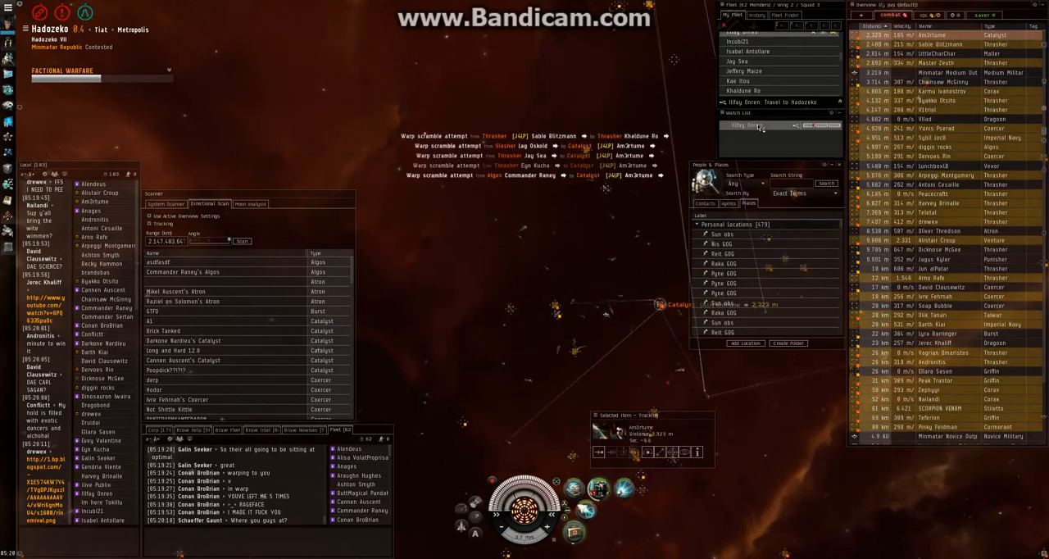
pyautogui.rightClick(744, 125)
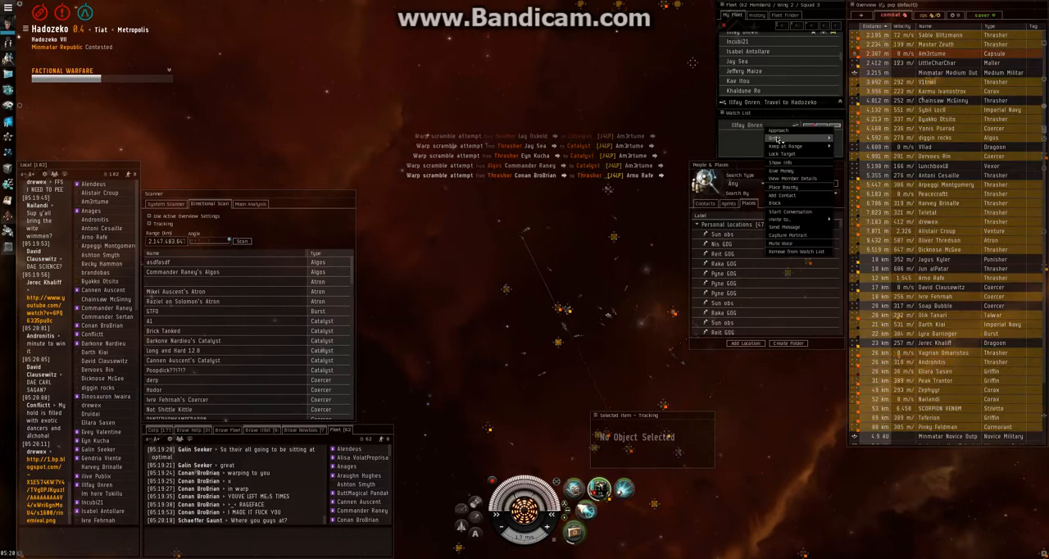